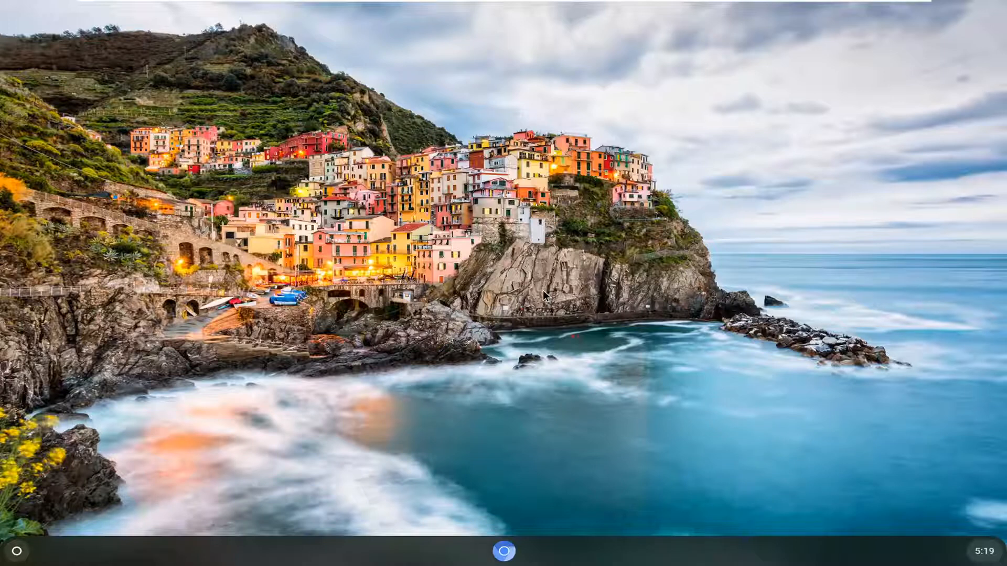
{"action": "mouse_move", "coordinate": [662, 292]}
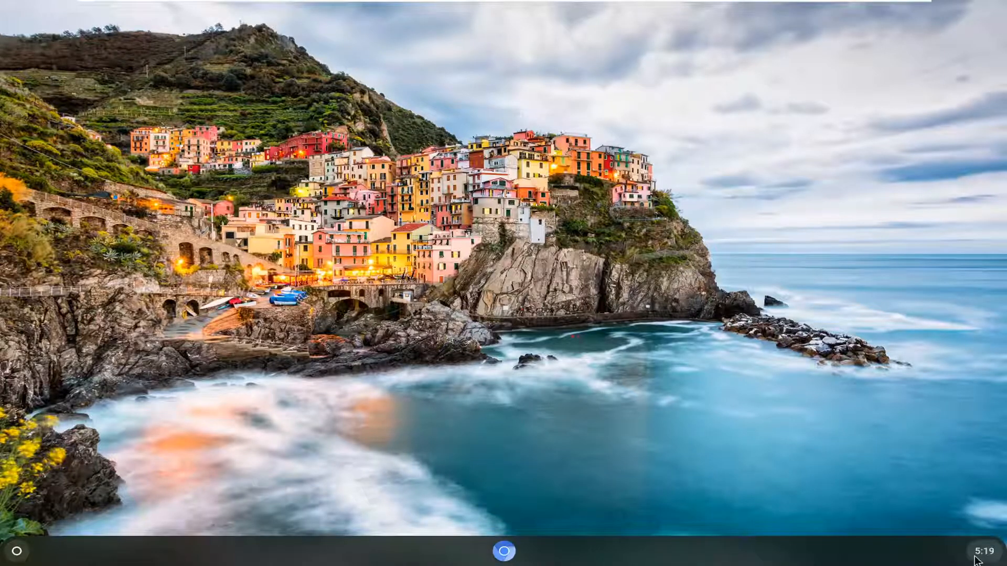
Open the quick settings panel from the shelf's status area clock.
{"action": "left_click", "coordinate": [975, 550]}
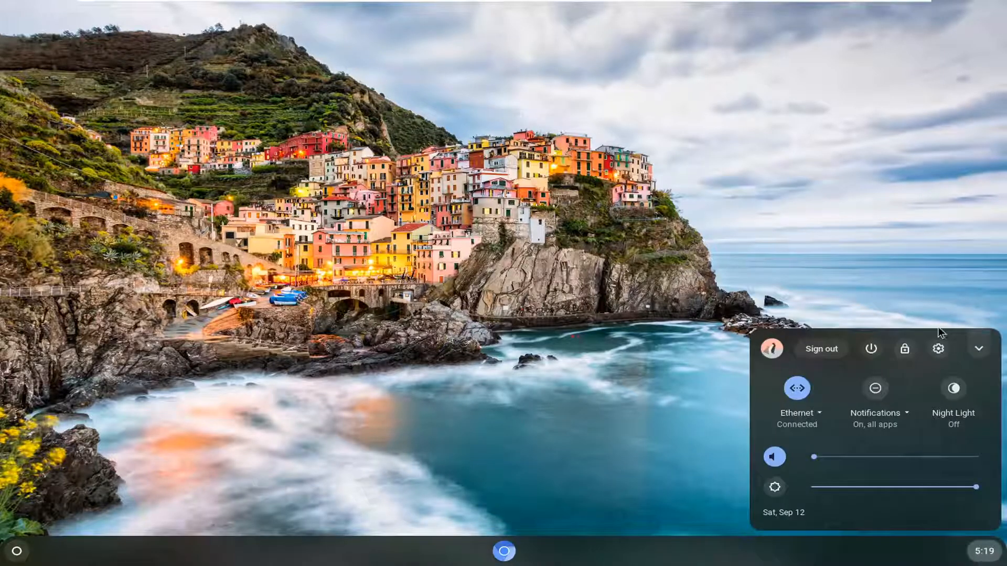
{"action": "mouse_move", "coordinate": [938, 348]}
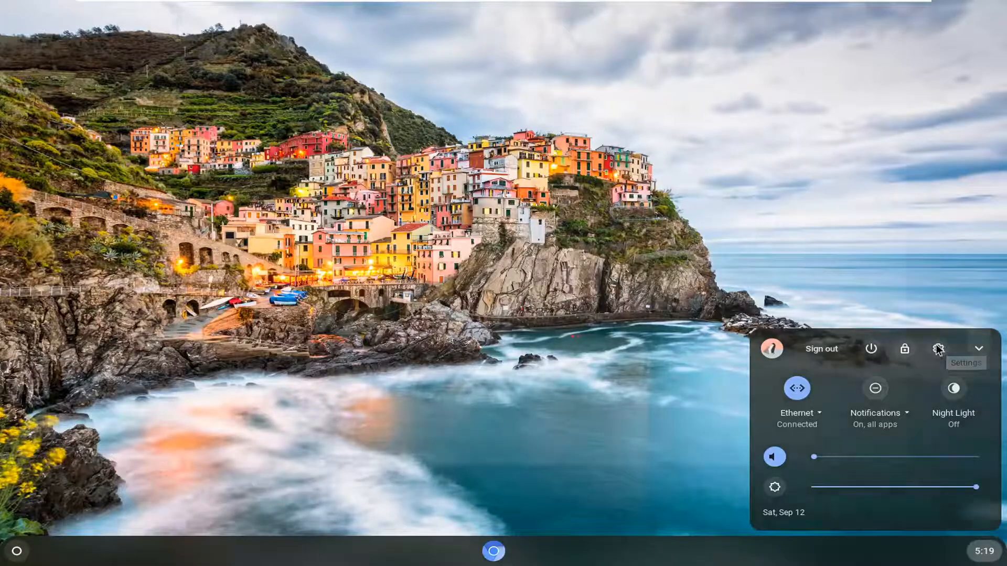
Launch the system Settings window from the quick settings gear.
{"action": "left_click", "coordinate": [937, 348]}
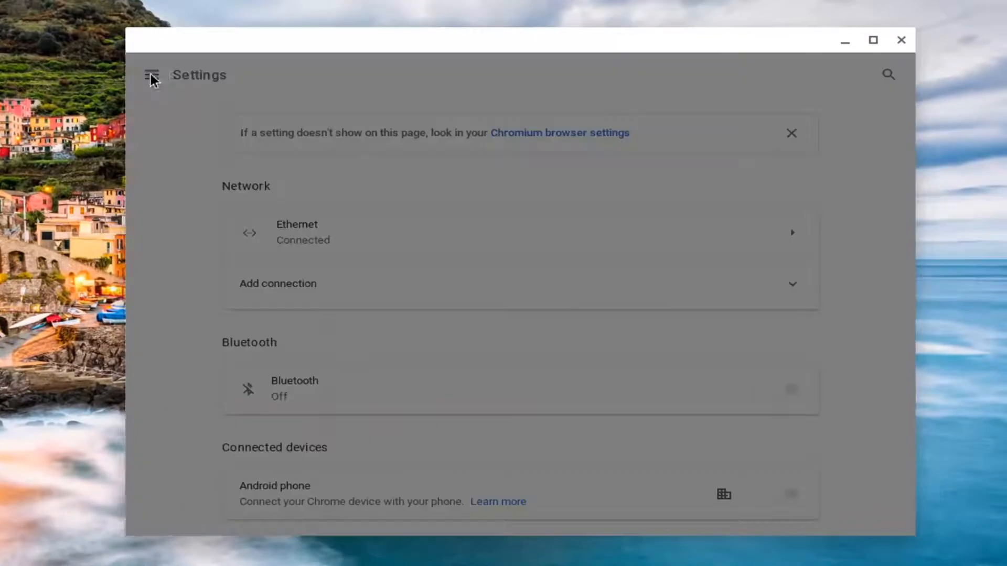
Navigate Settings > Apps > Manage your apps to list Camera, Chromium, Files, VirtualBox, Web Store.
{"action": "left_click", "coordinate": [151, 75]}
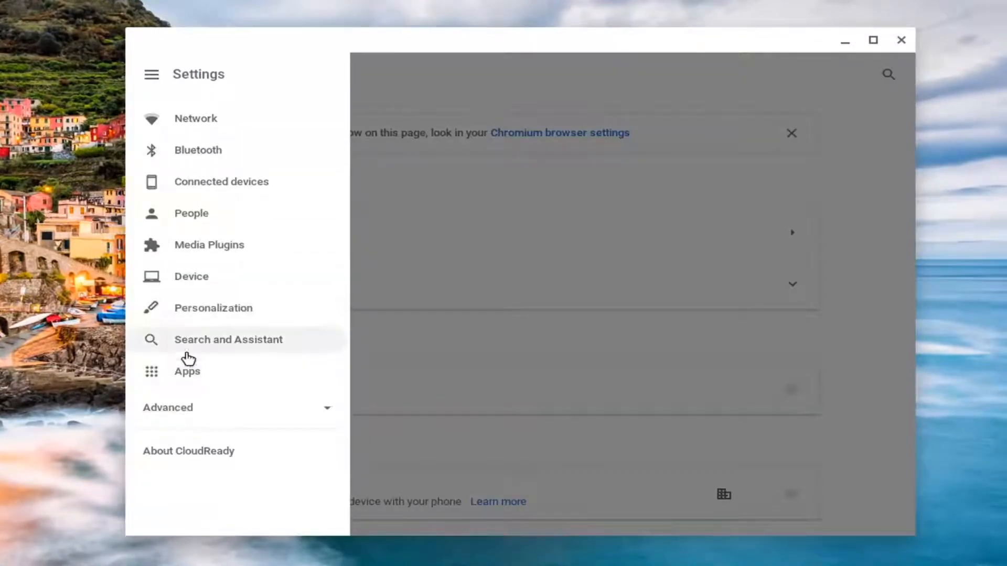
{"action": "left_click", "coordinate": [186, 371]}
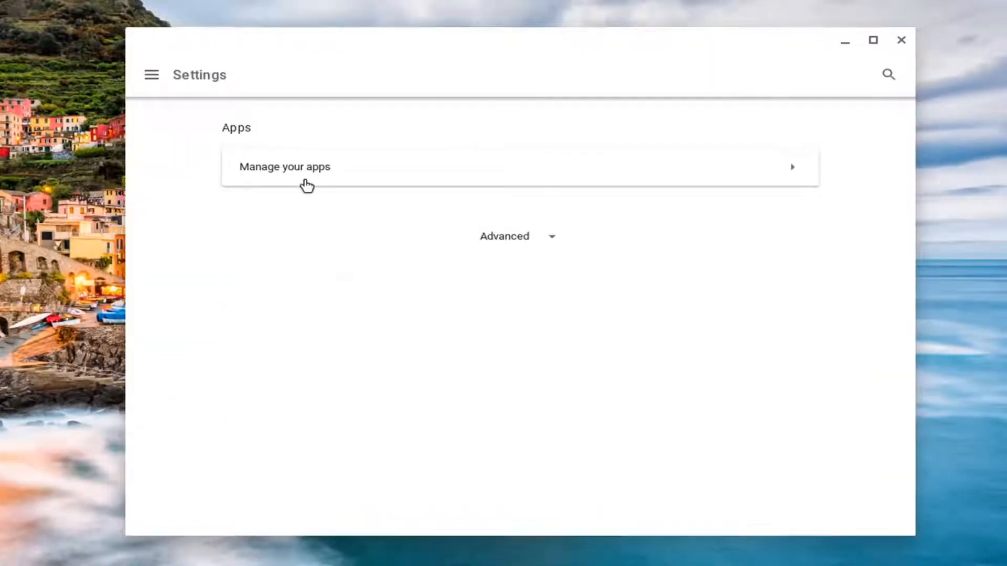
{"action": "left_click", "coordinate": [284, 167]}
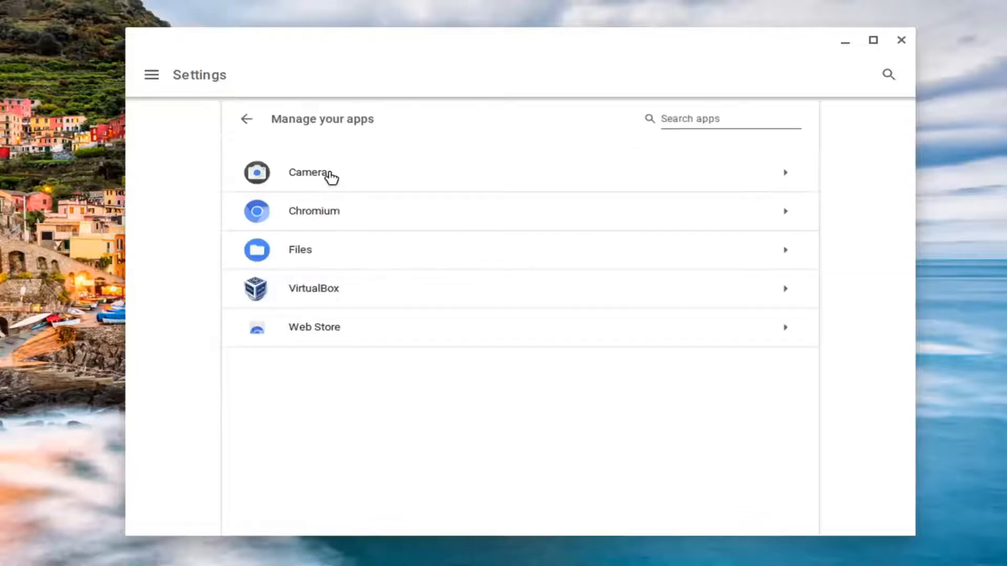
{"action": "mouse_move", "coordinate": [353, 337]}
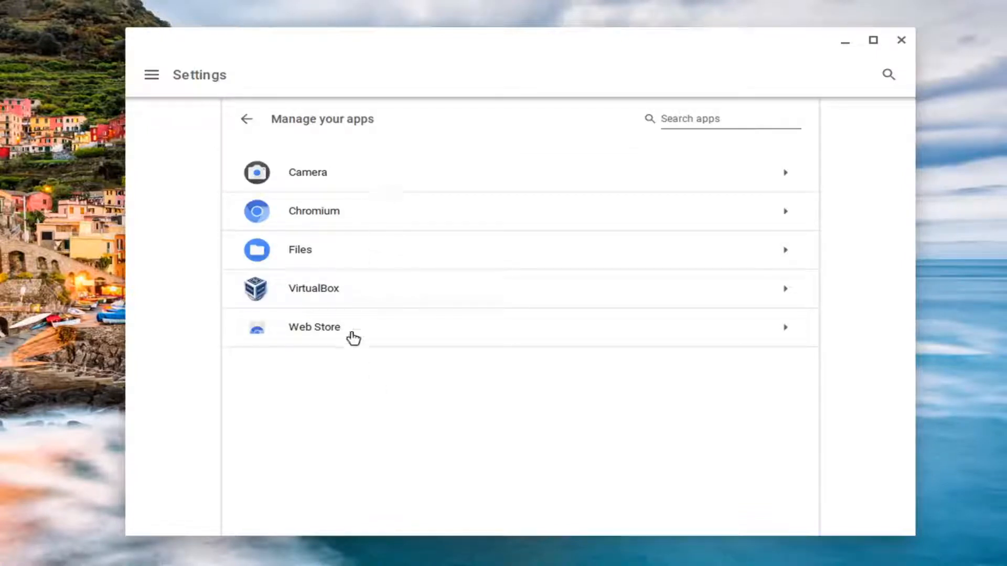
{"action": "mouse_move", "coordinate": [354, 176]}
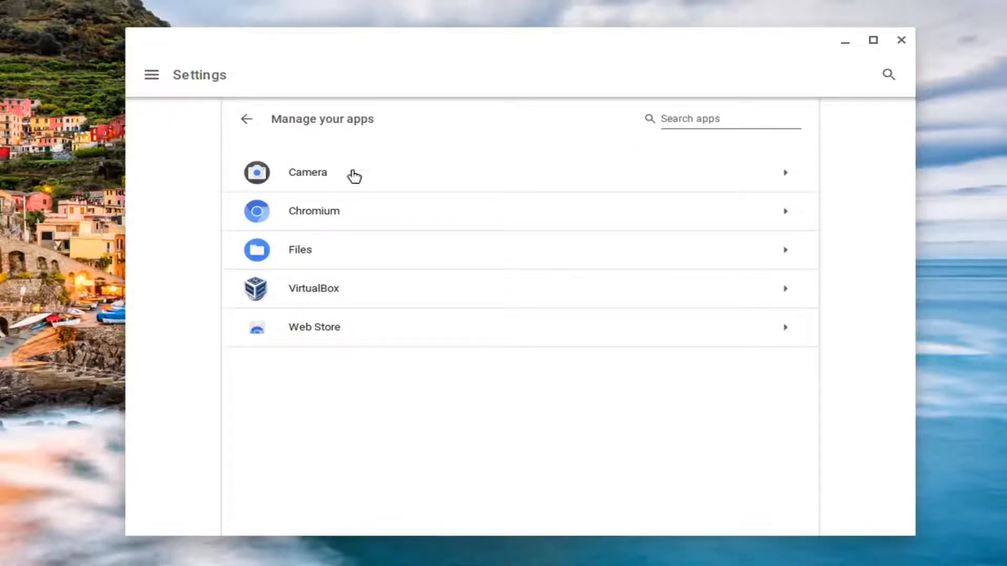
Turn on Pin to shelf for the Camera app and return to the apps list.
{"action": "left_click", "coordinate": [307, 172]}
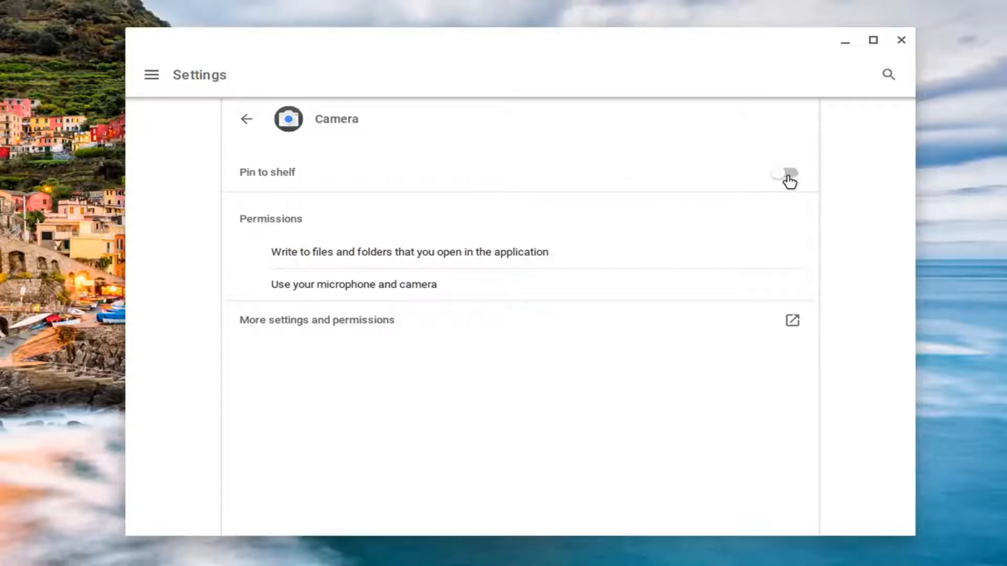
{"action": "left_click", "coordinate": [789, 174]}
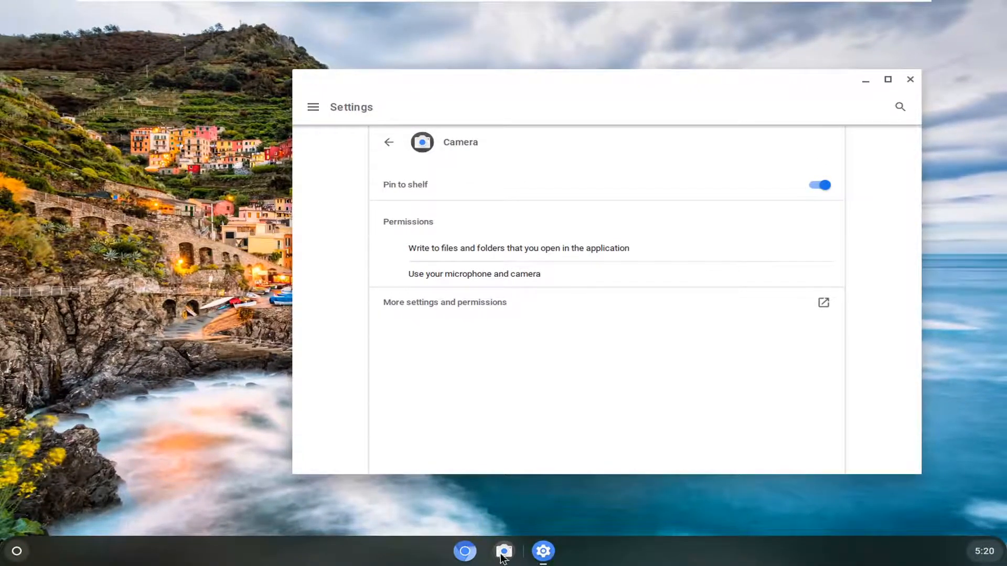
{"action": "mouse_move", "coordinate": [411, 138]}
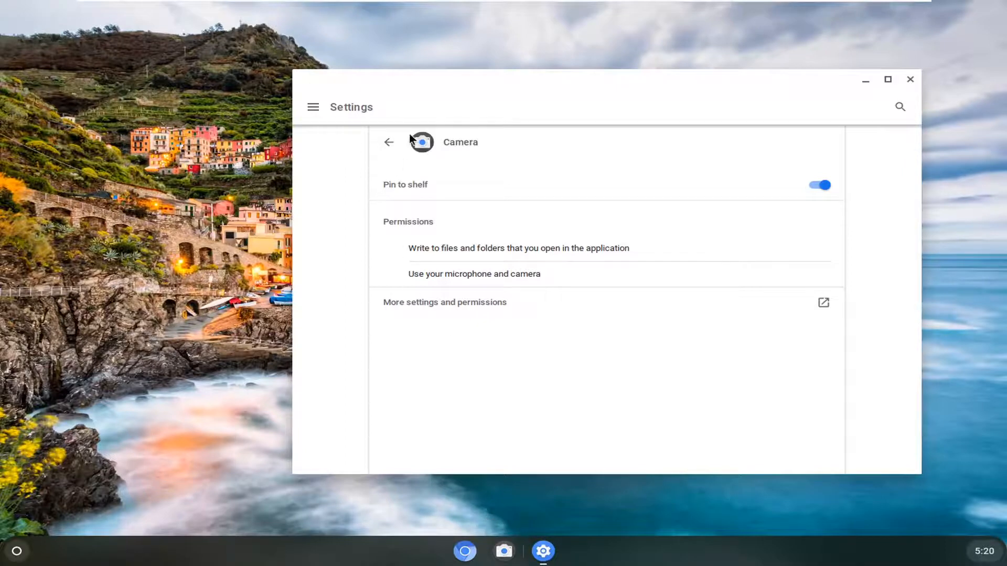
{"action": "left_click", "coordinate": [388, 141]}
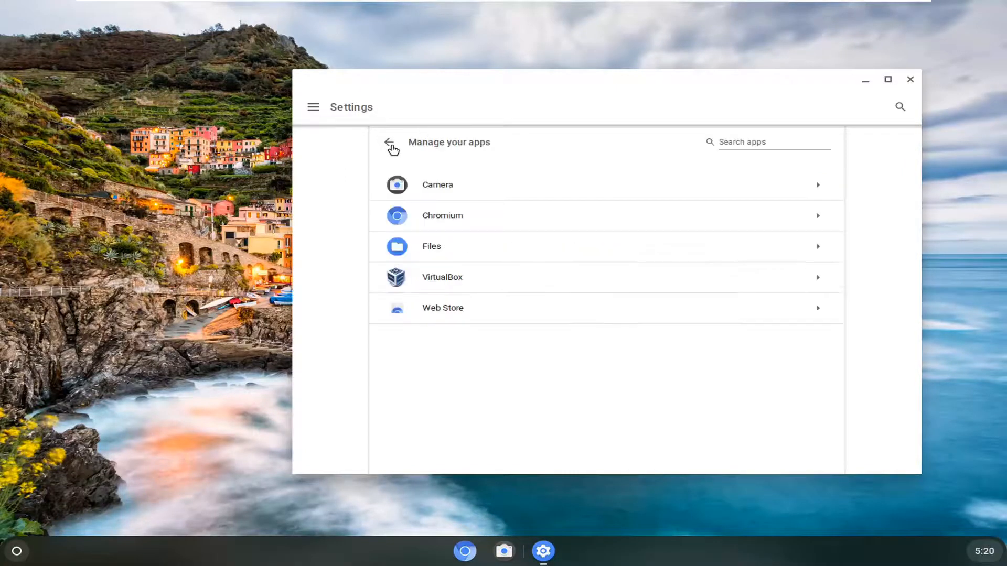